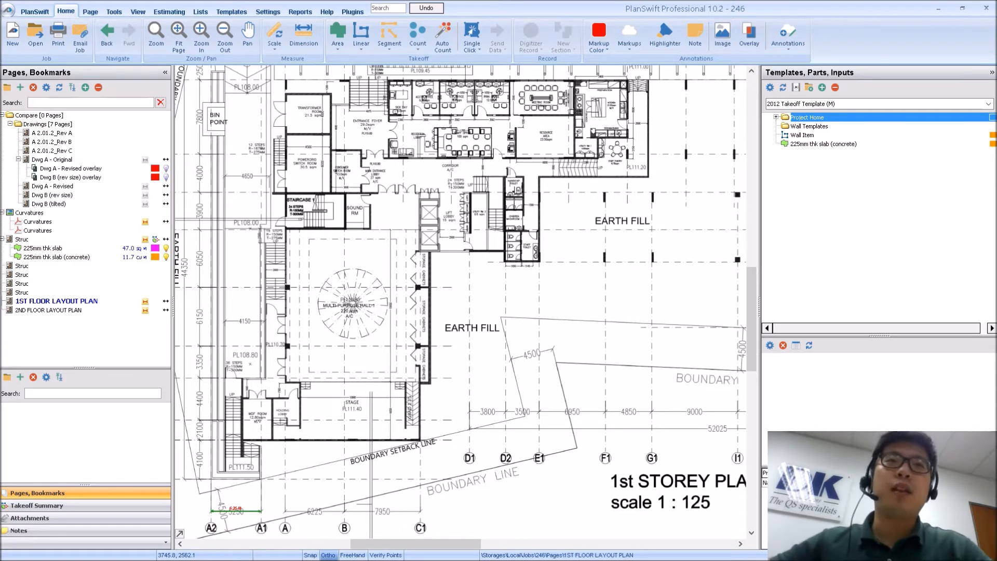
pyautogui.moveTo(719, 226)
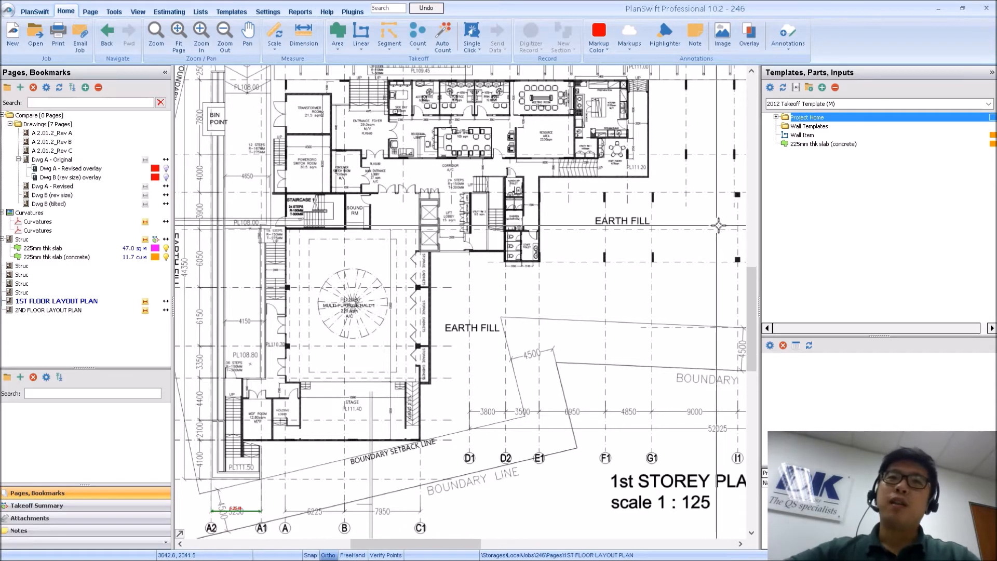
pyautogui.moveTo(599, 236)
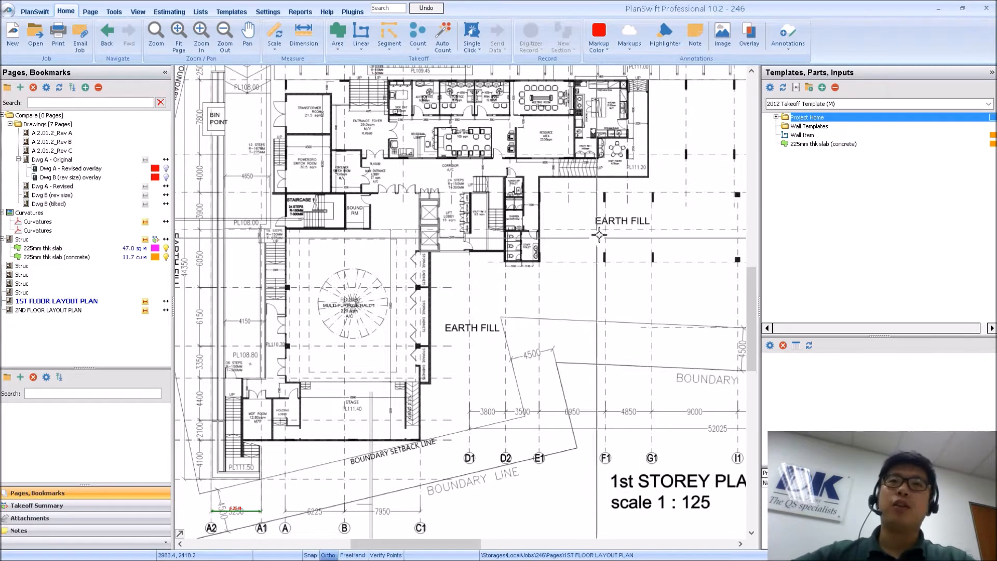
pyautogui.moveTo(575, 231)
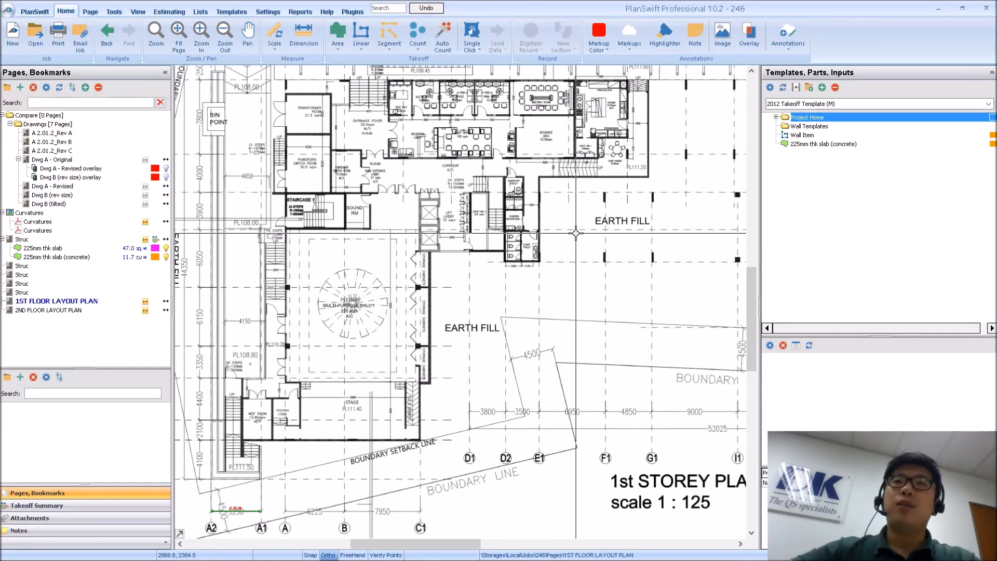
pyautogui.moveTo(570, 236)
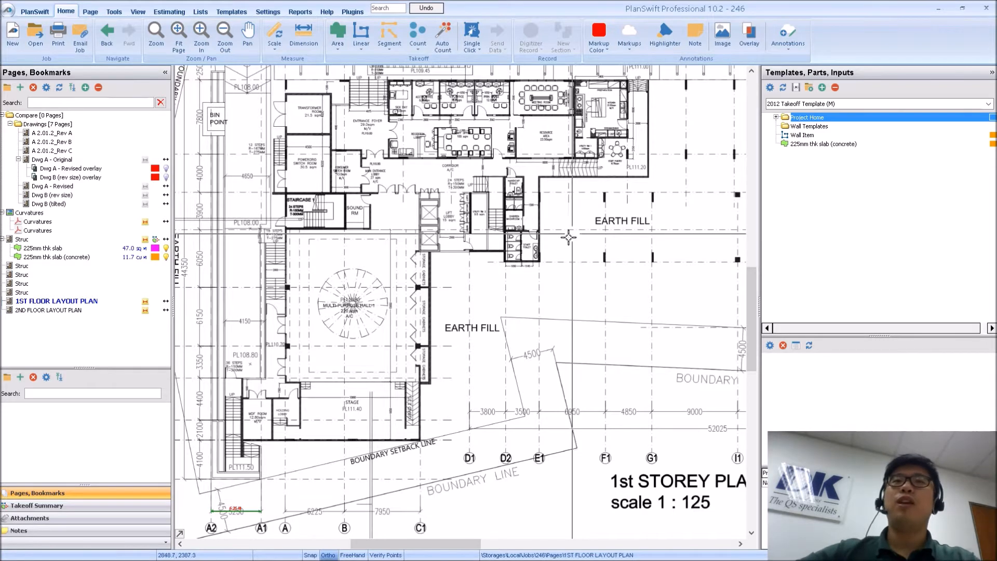
pyautogui.moveTo(523, 272)
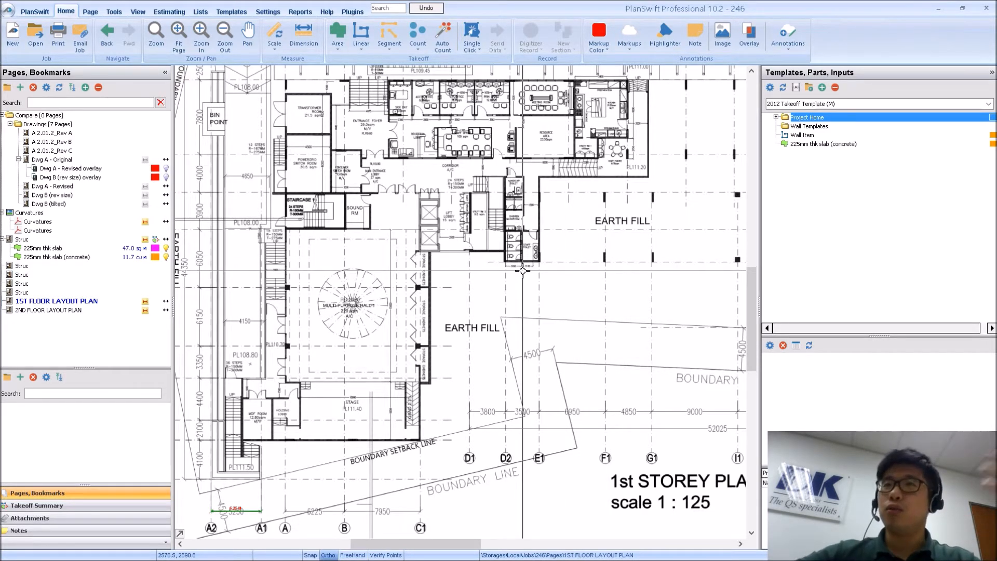
pyautogui.moveTo(270, 286)
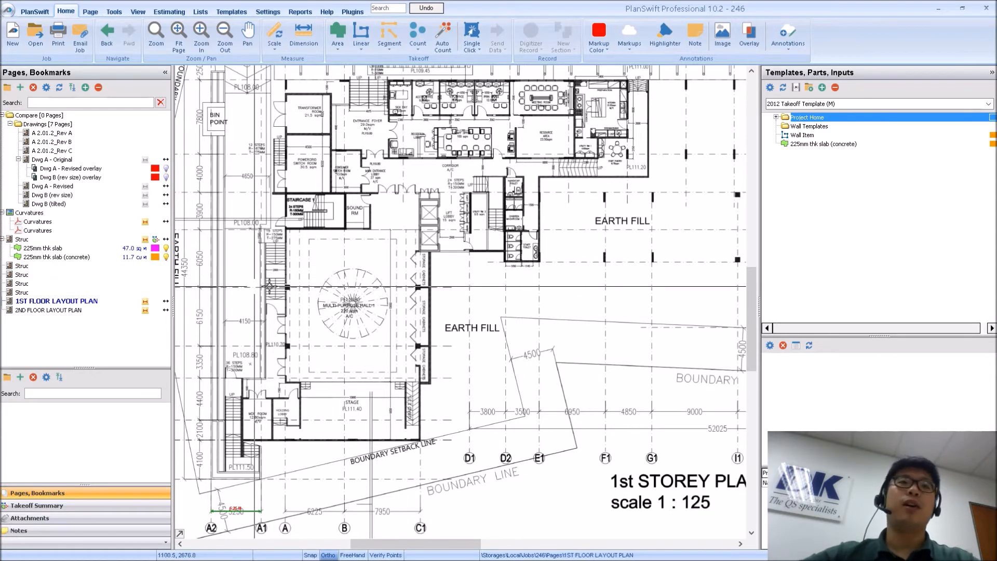
# Show the full 1st Floor Layout Plan sheet from the Pages panel
pyautogui.click(57, 302)
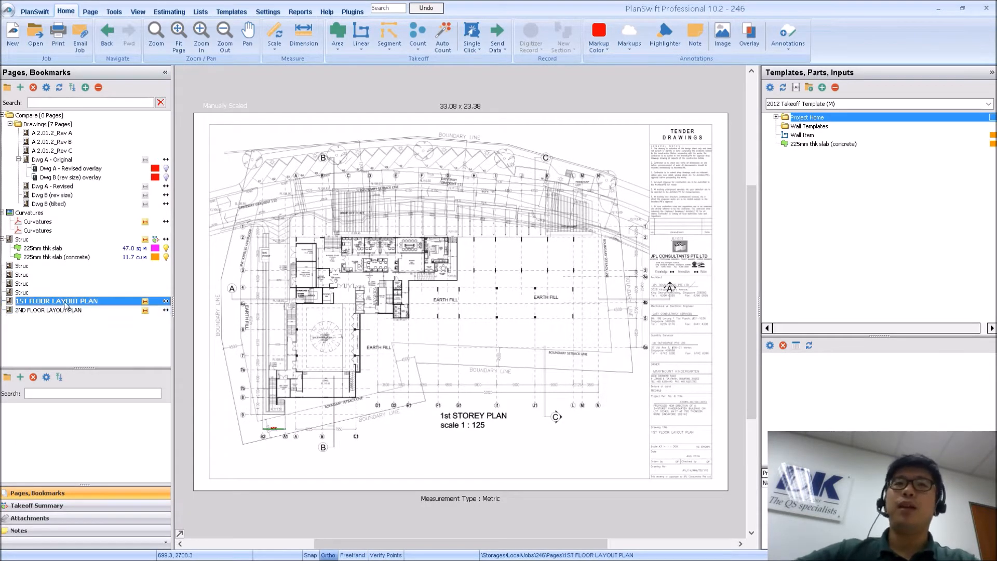
# Zoom in on the multi-purpose hall, staircase and lift lobby area
pyautogui.click(48, 309)
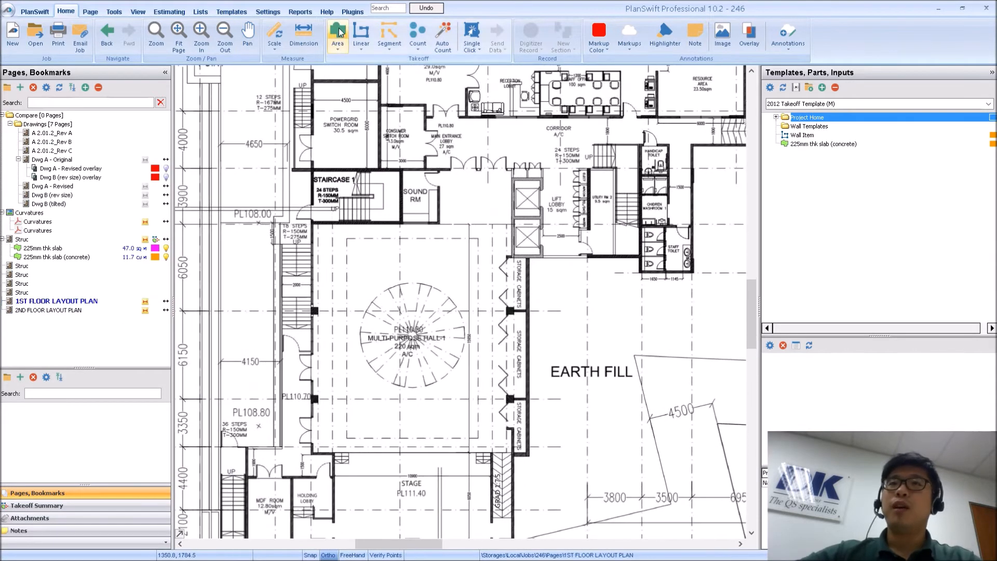
# Trace a Void area takeoff (221.2 sq) over the multi-purpose hall
pyautogui.click(337, 34)
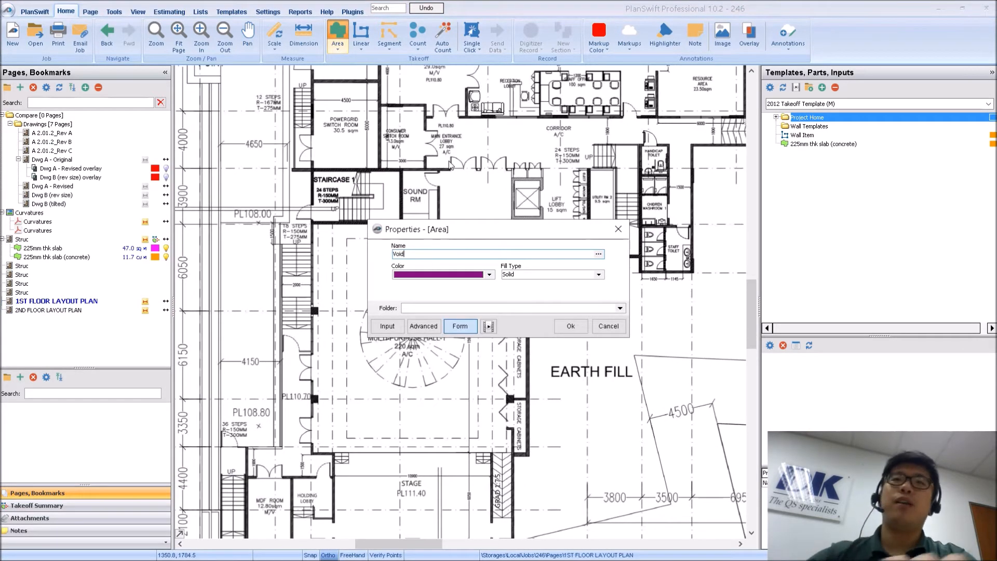
pyautogui.click(570, 325)
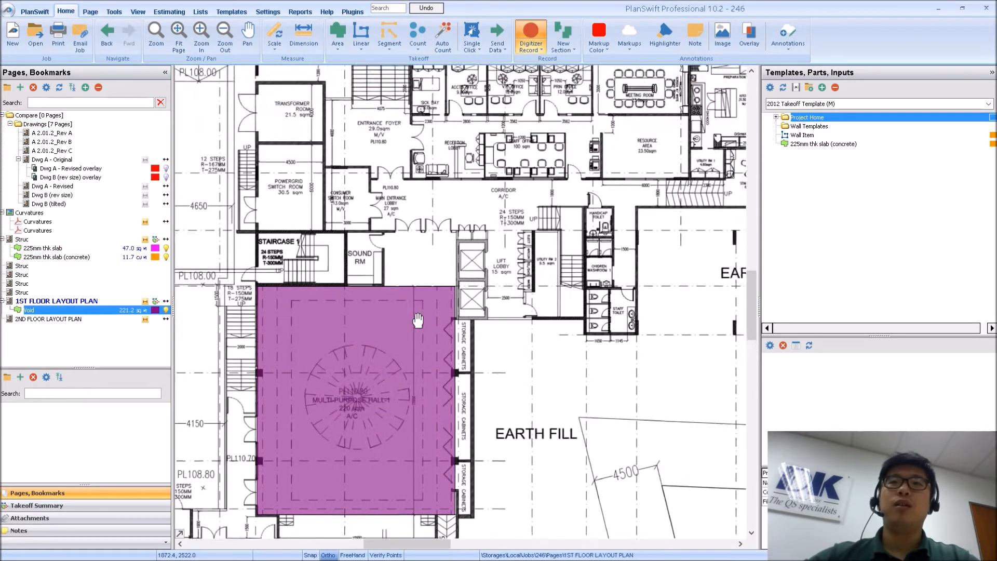
pyautogui.click(337, 35)
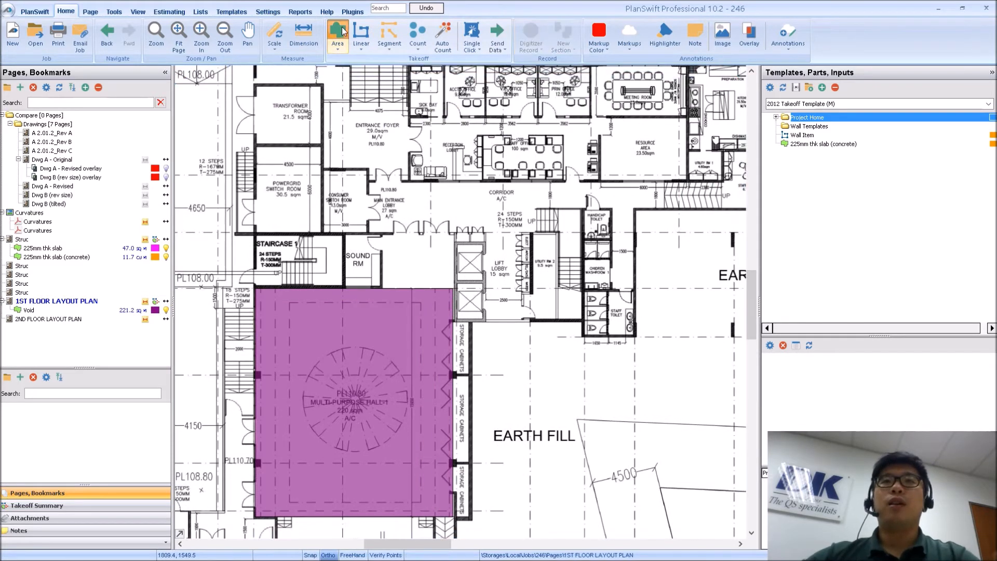
# Trace a Ceramic area takeoff (43.9 sq) over the three small rooms
pyautogui.click(338, 35)
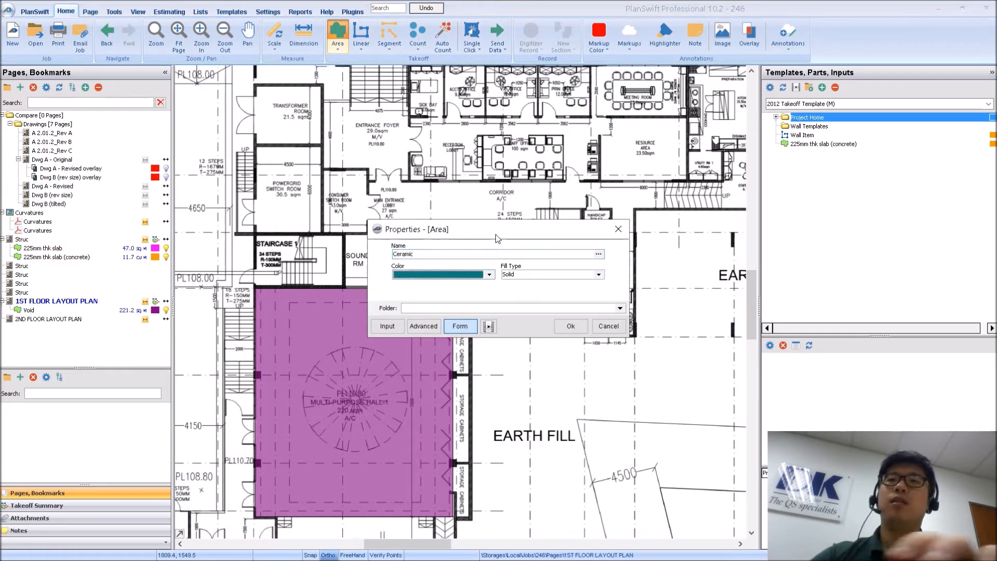
pyautogui.click(570, 326)
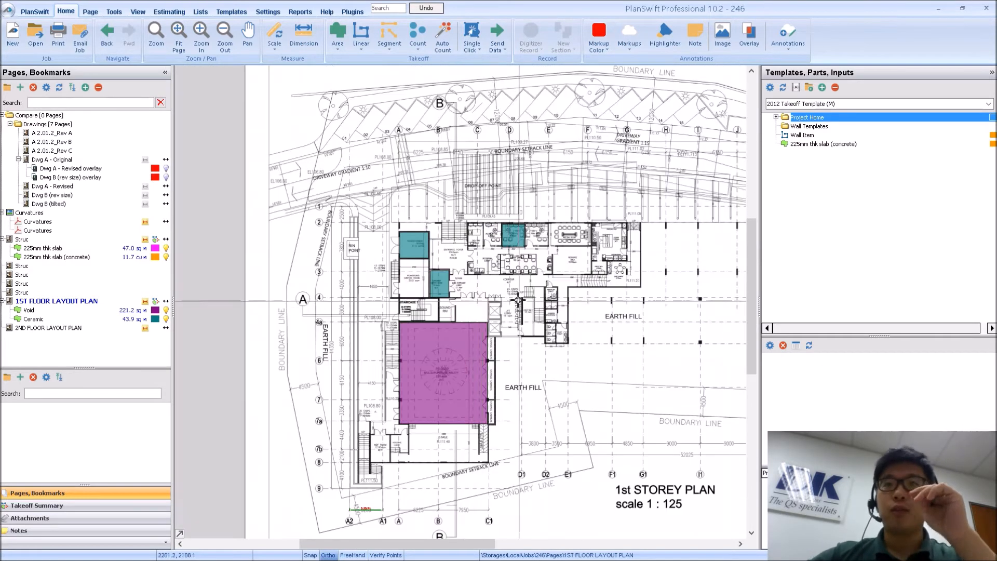
# Select the Void and Ceramic takeoffs together and copy them from the shape's actions
pyautogui.click(29, 309)
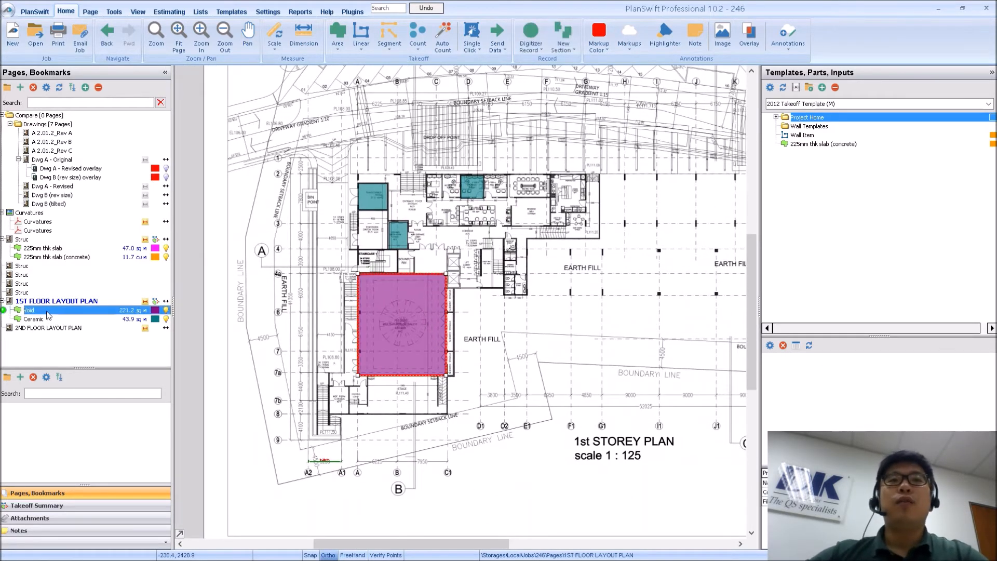
pyautogui.click(33, 319)
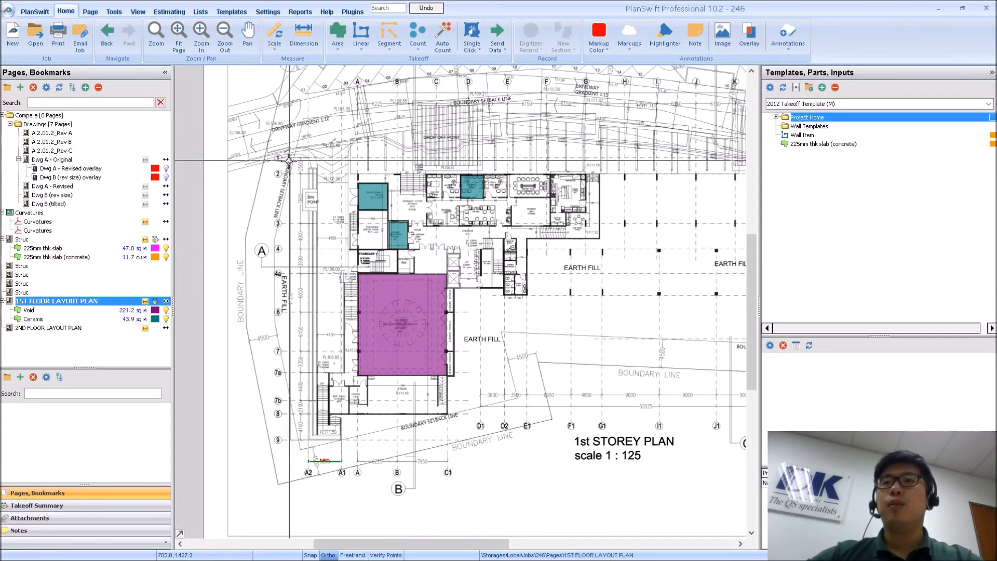
pyautogui.click(29, 309)
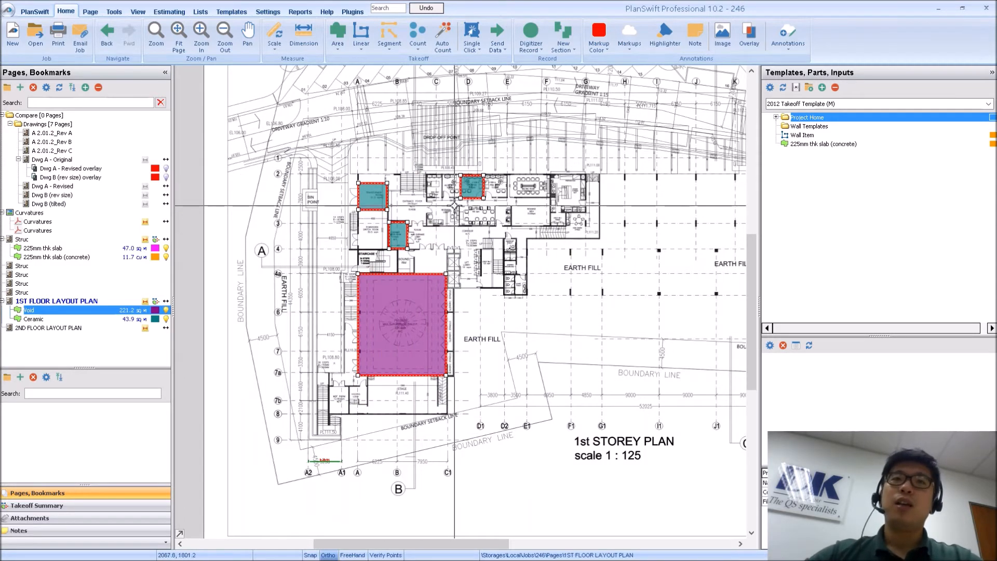
pyautogui.moveTo(418, 209)
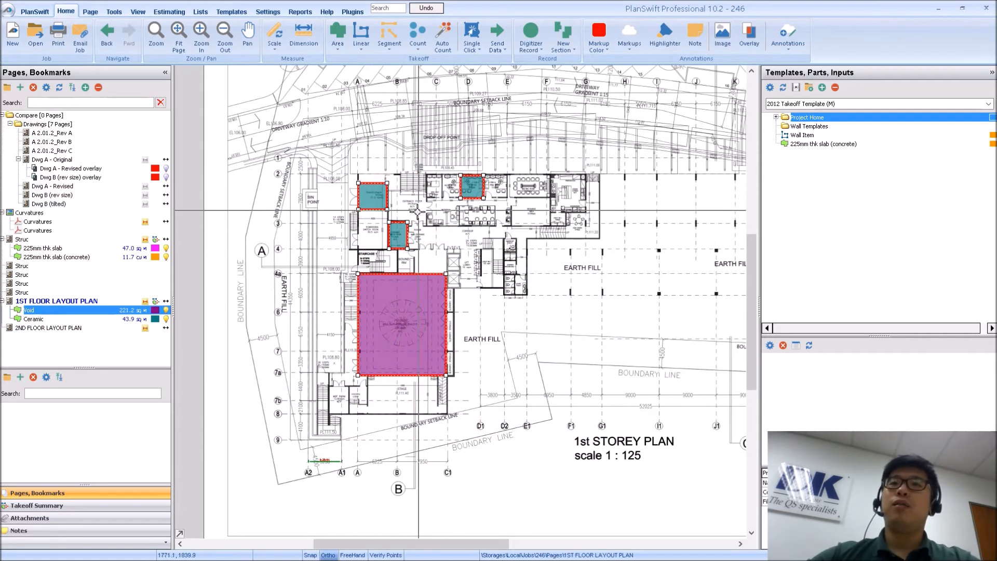
pyautogui.click(48, 327)
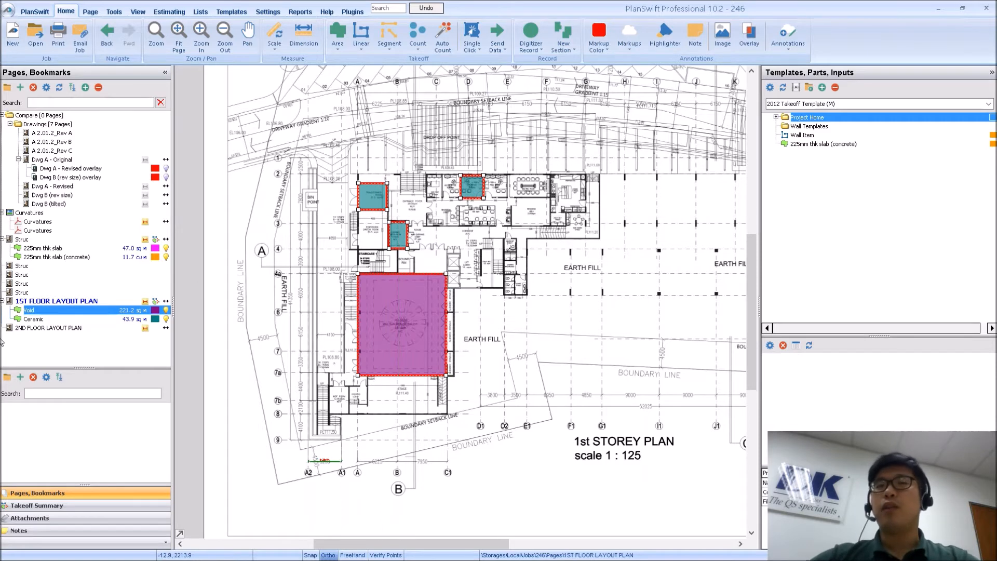
pyautogui.click(48, 327)
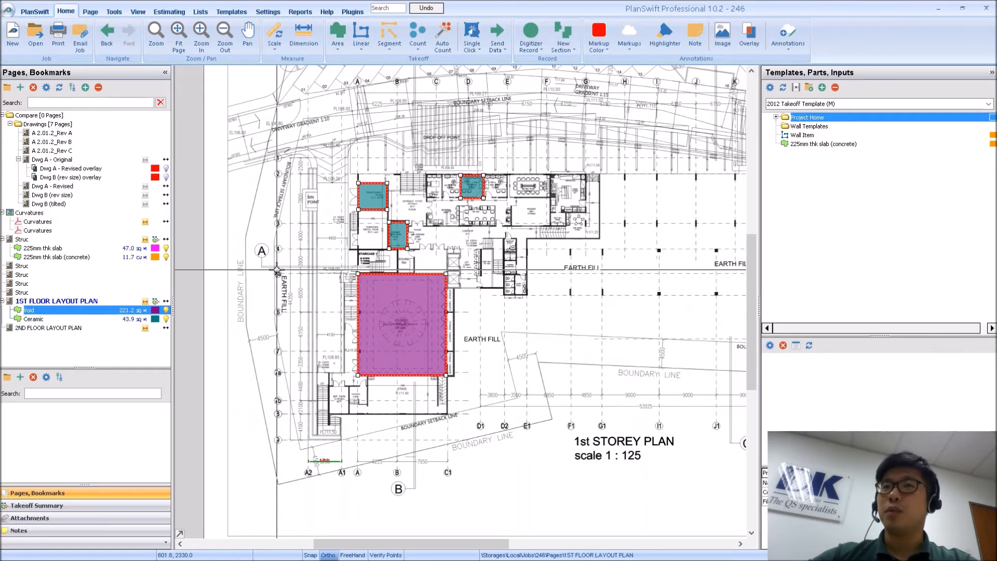
pyautogui.rightClick(398, 318)
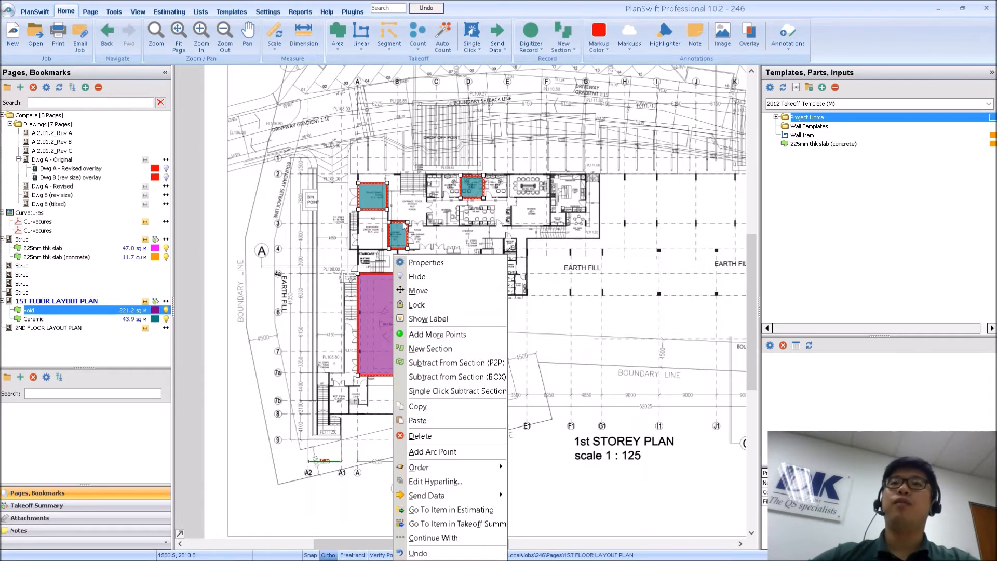
pyautogui.moveTo(421, 407)
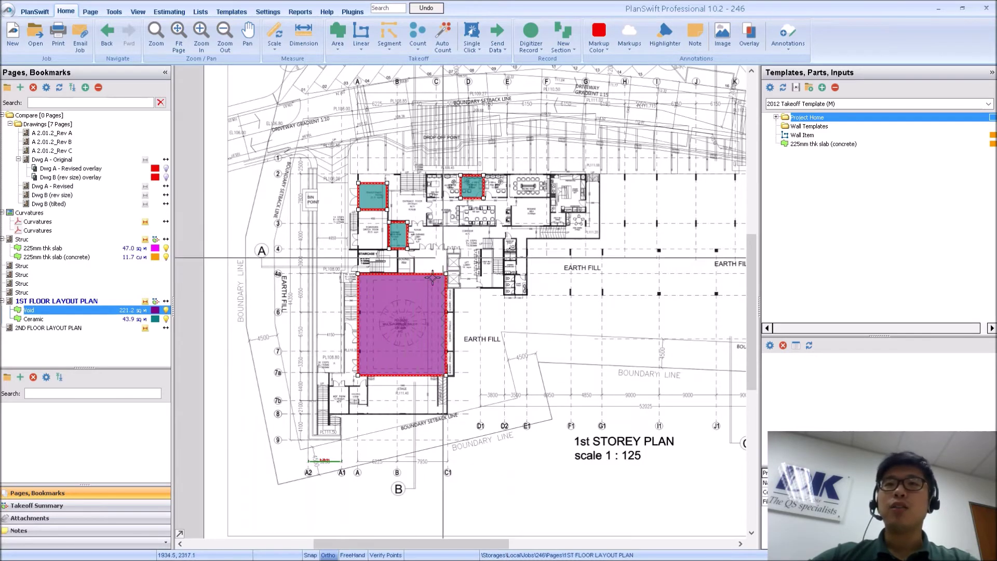
# Paste the copied areas onto the 2ND FLOOR LAYOUT PLAN, choosing 'Paste sections into a new item'
pyautogui.click(47, 329)
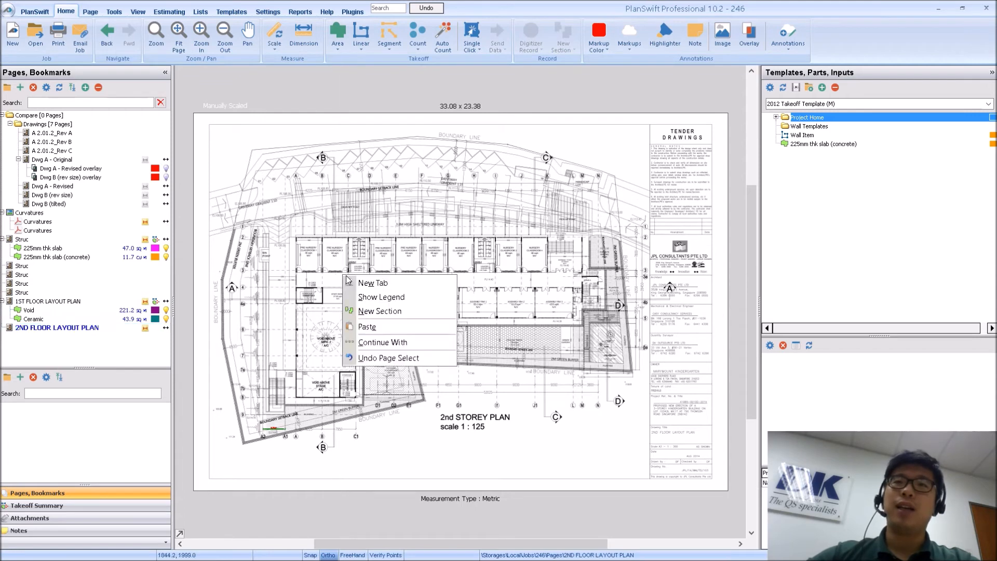
pyautogui.moveTo(321, 194)
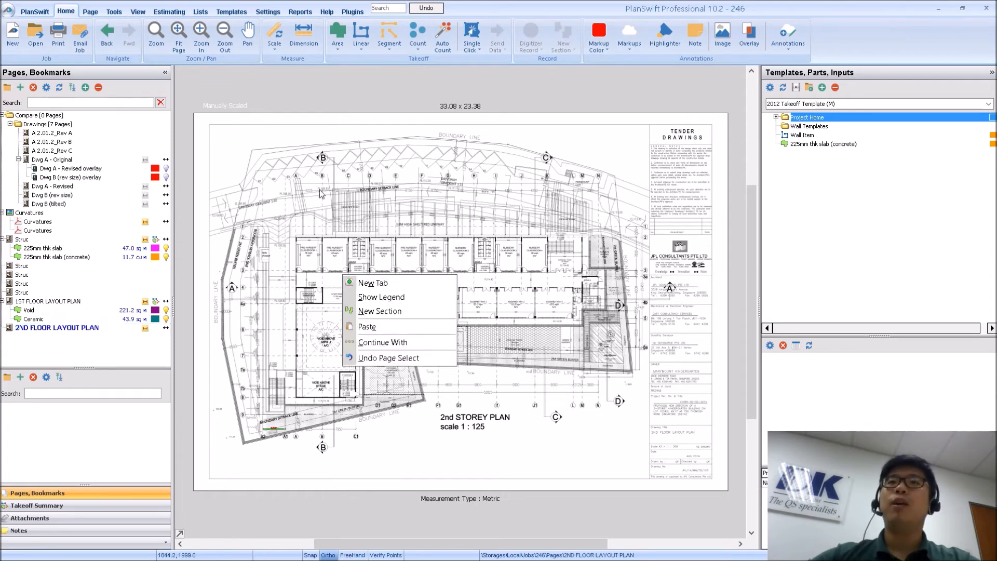
pyautogui.click(367, 326)
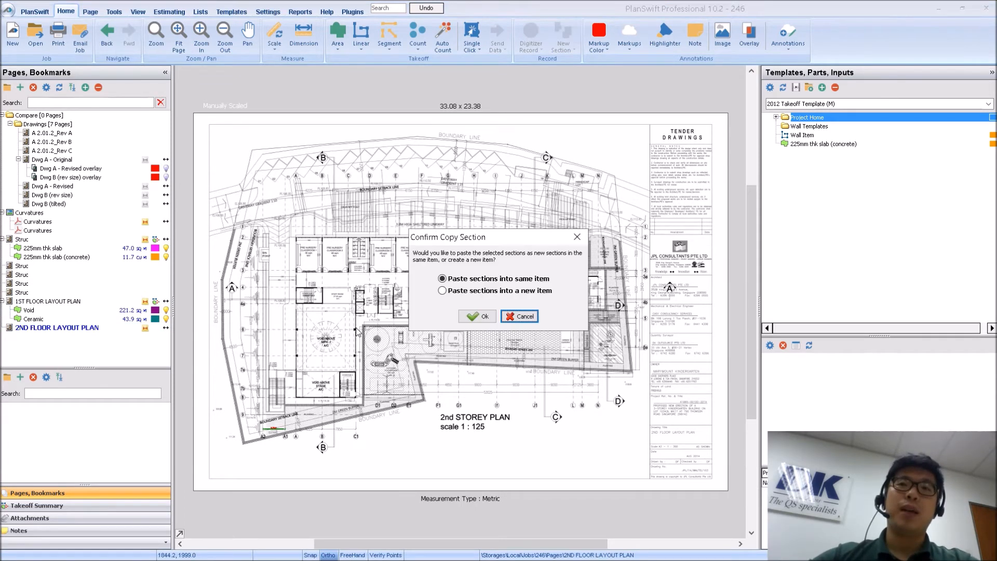
pyautogui.moveTo(515, 263)
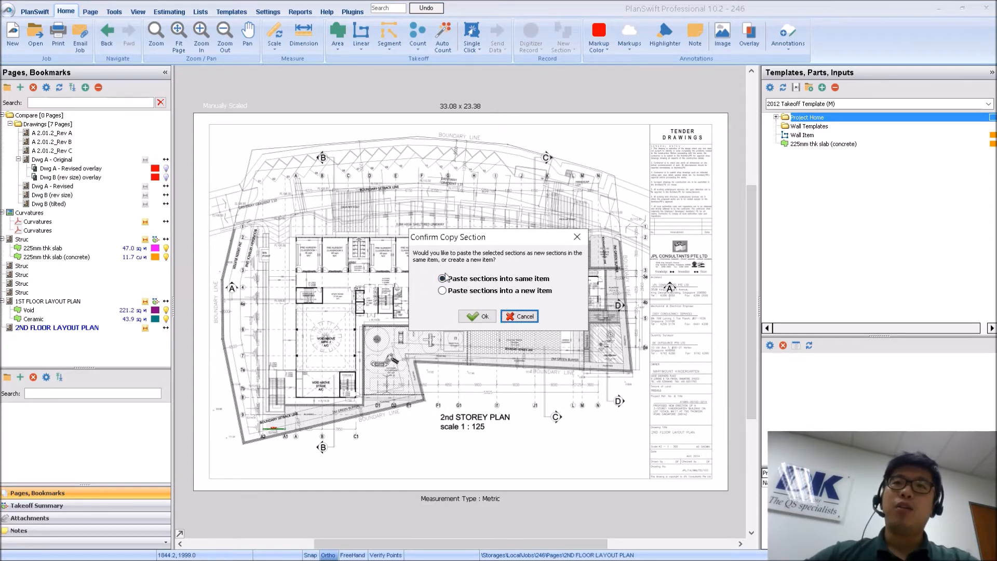
pyautogui.moveTo(516, 302)
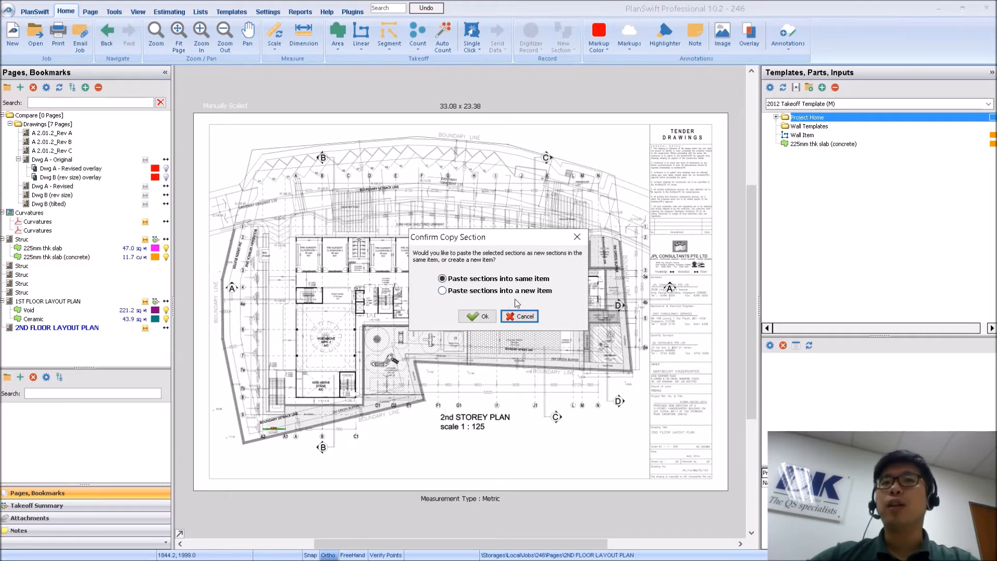
pyautogui.click(443, 279)
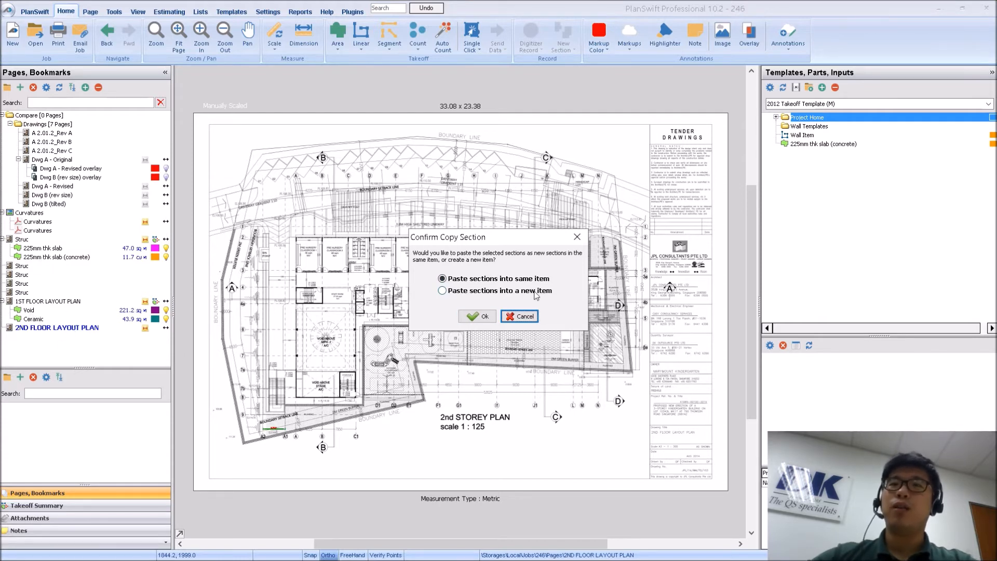
pyautogui.moveTo(108, 336)
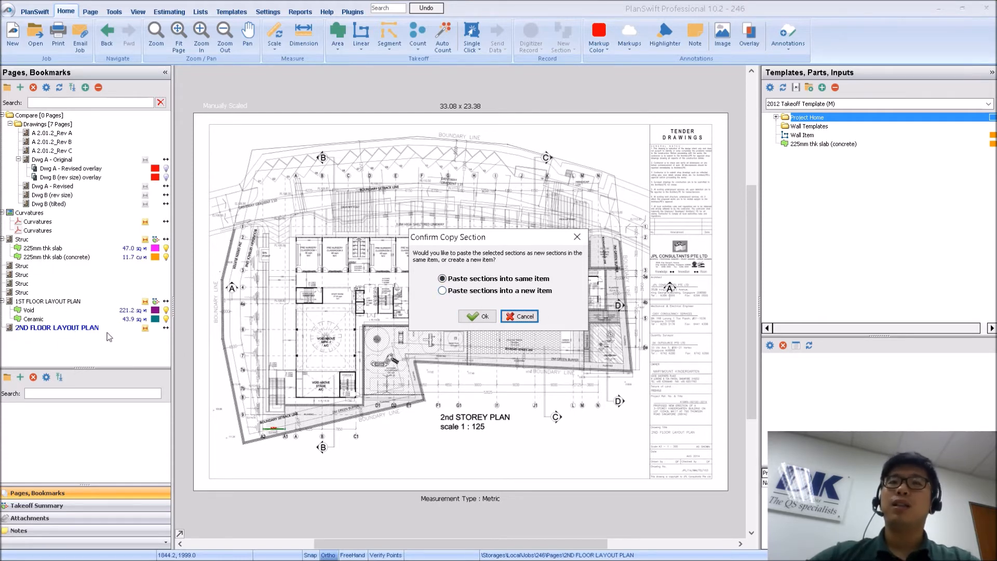
pyautogui.click(442, 291)
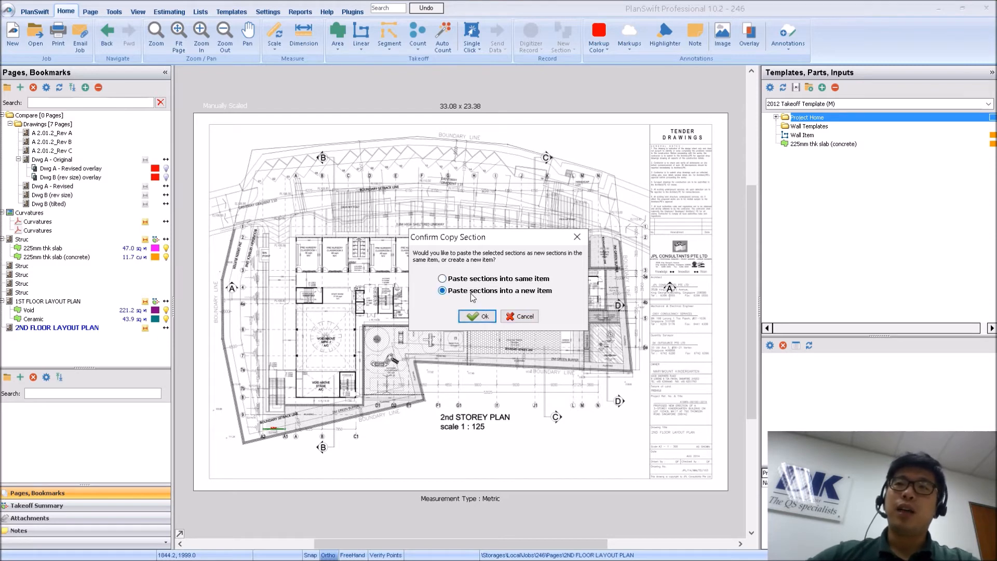
# Confirm the copy so new Void and Ceramic items appear under the 2nd storey page
pyautogui.click(476, 316)
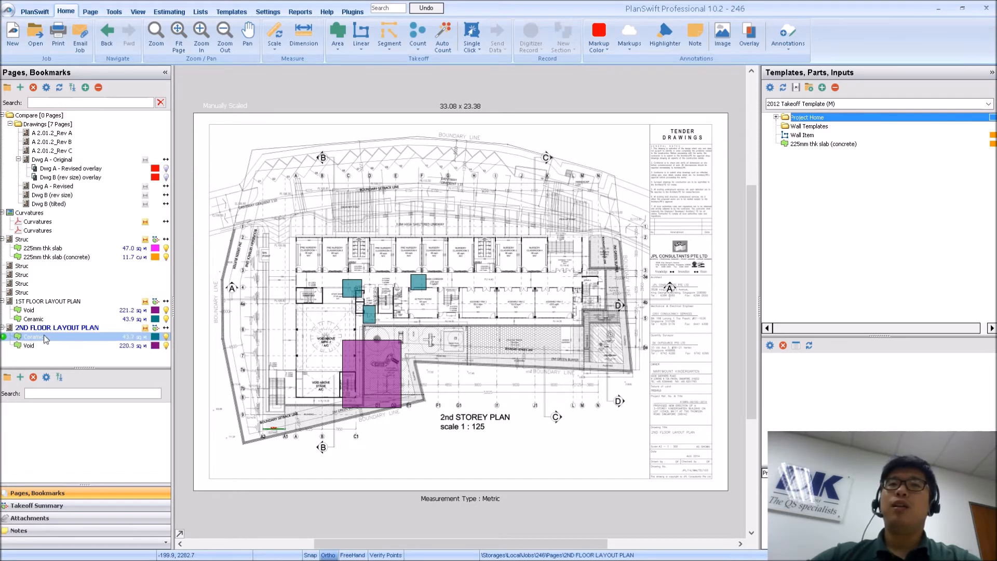
pyautogui.moveTo(59, 341)
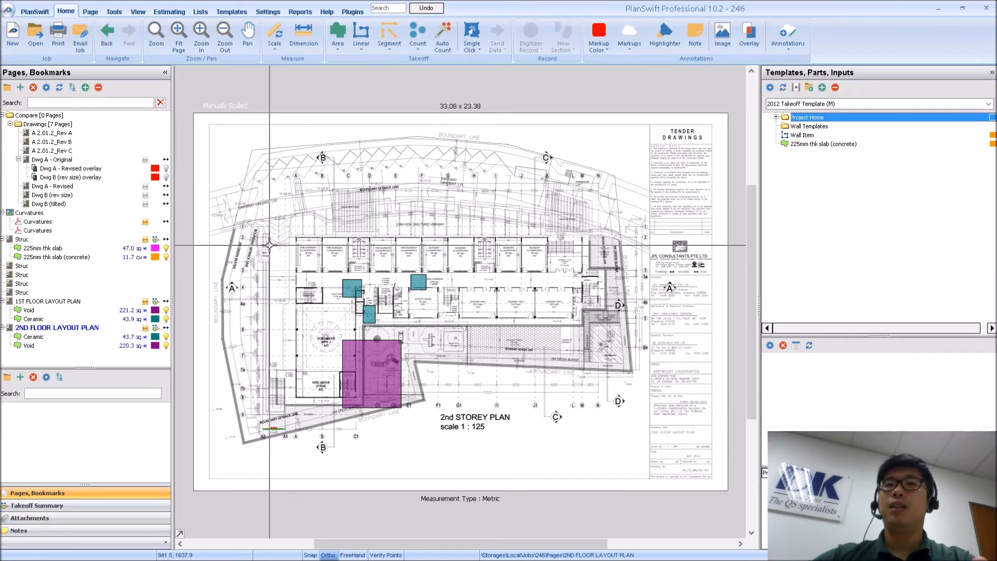
pyautogui.moveTo(363, 311)
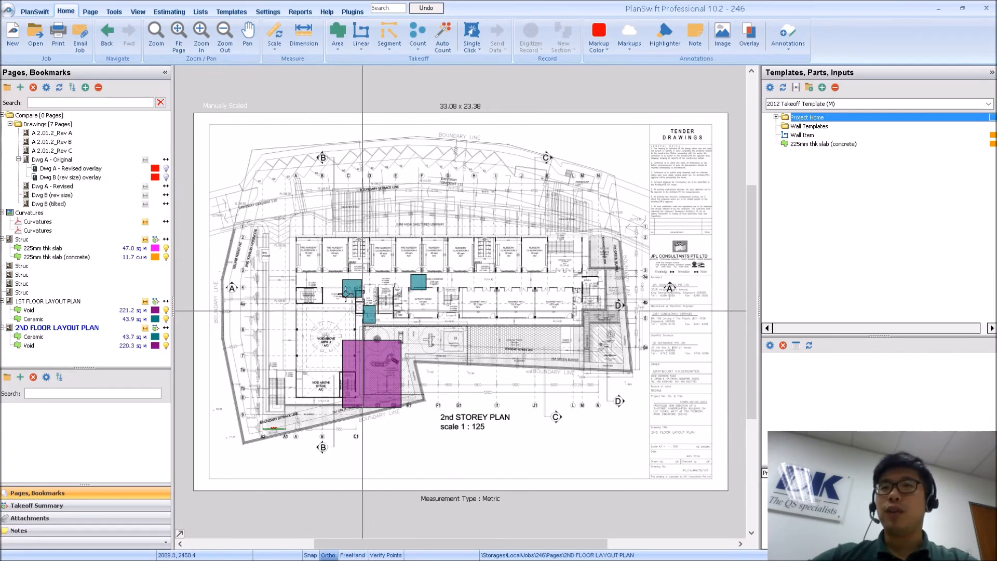
pyautogui.moveTo(293, 247)
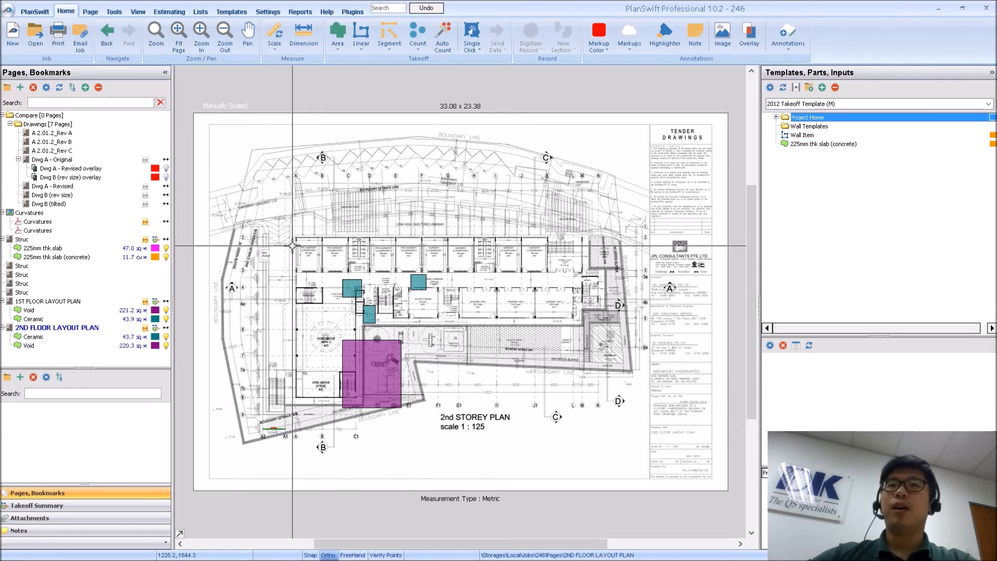
# Move the pasted Void over the hall void and Ceramic over the classrooms
pyautogui.click(34, 337)
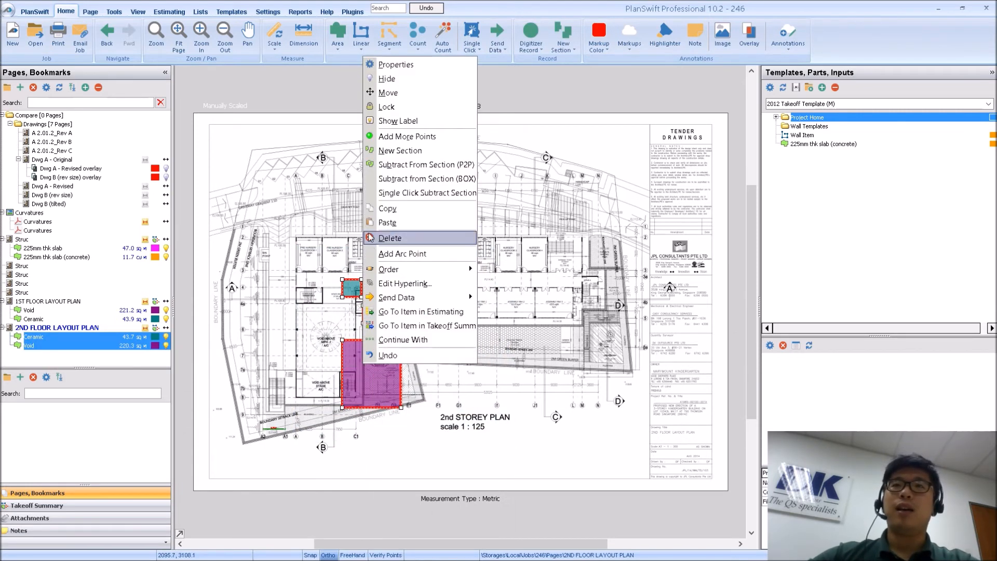
pyautogui.moveTo(388, 92)
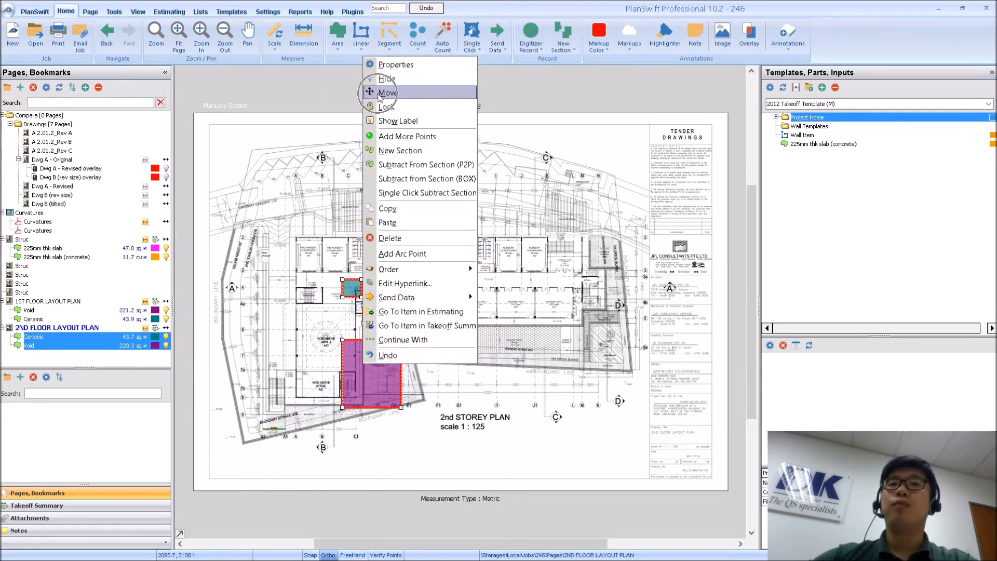
pyautogui.click(388, 92)
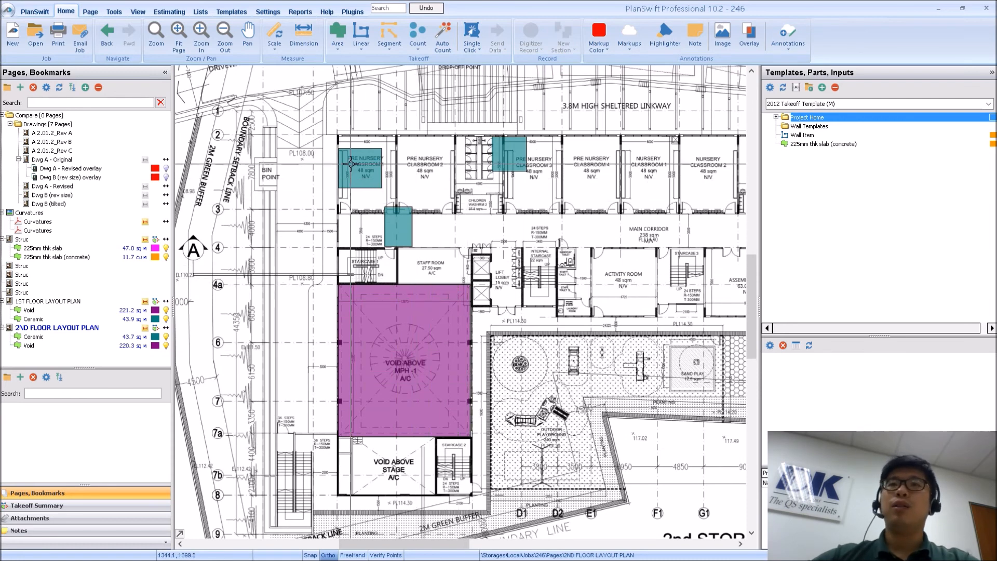
pyautogui.click(33, 336)
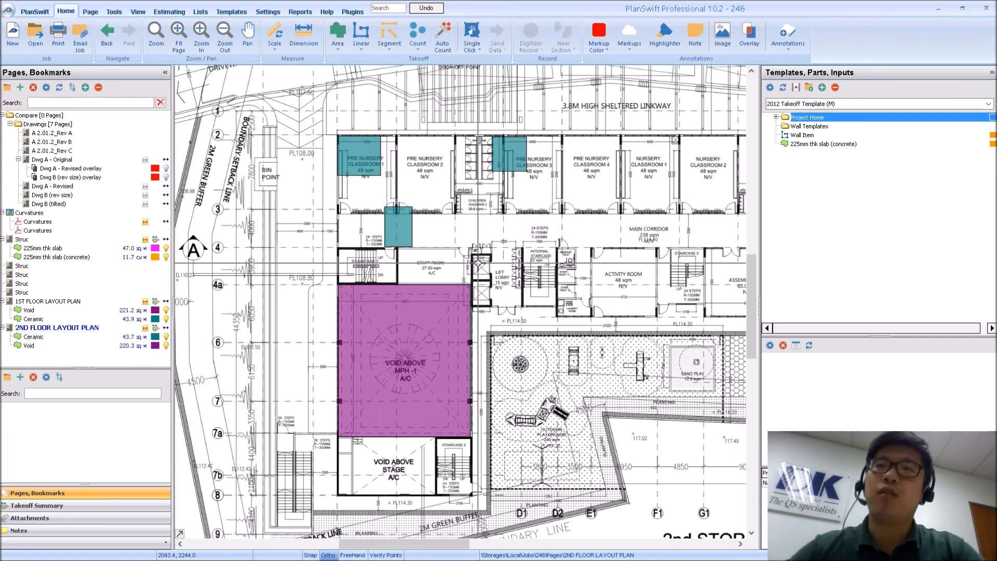
pyautogui.moveTo(447, 212)
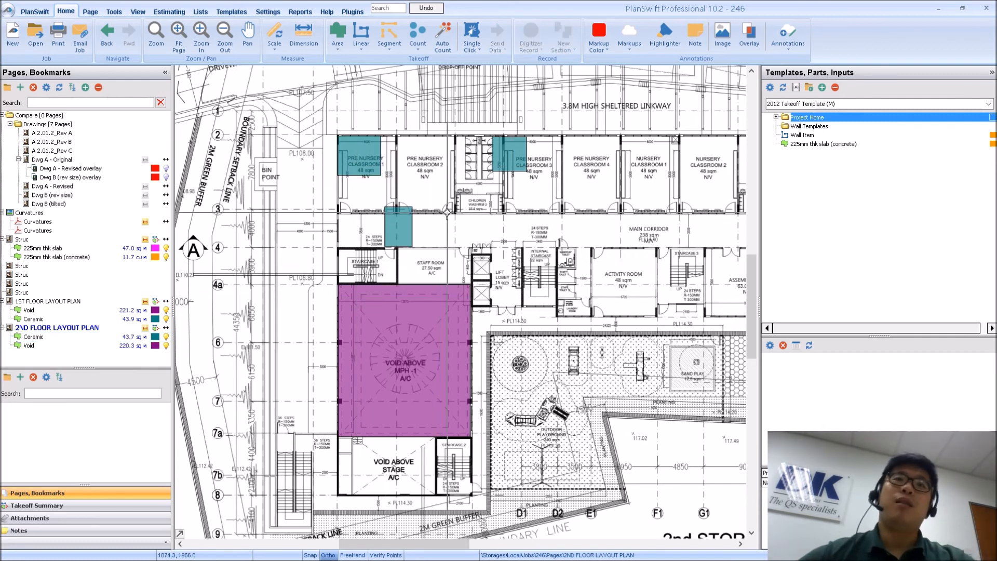